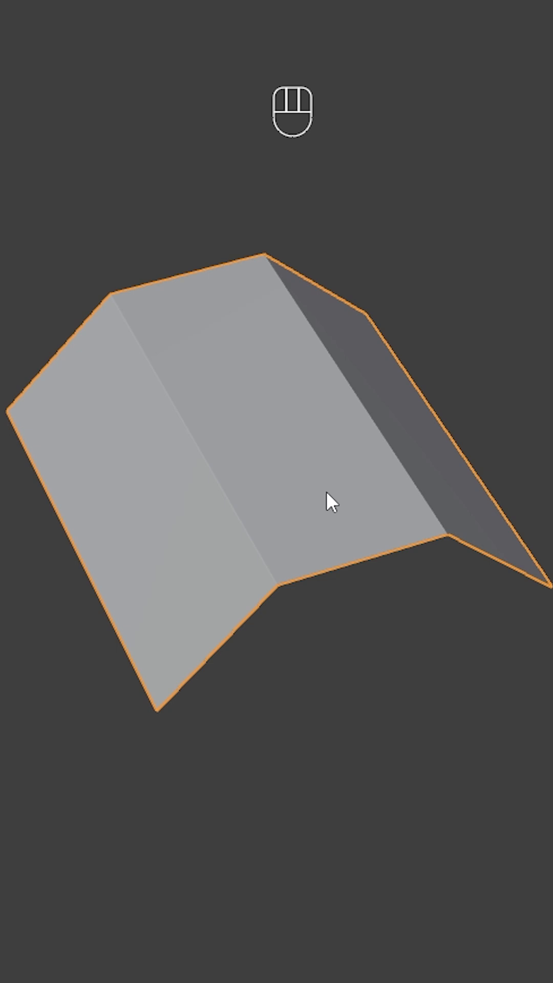
Add a cylinder, join it to the folded plane and boolean-subtract it to cut the round hole.
{"action": "key", "text": "ctrl+b"}
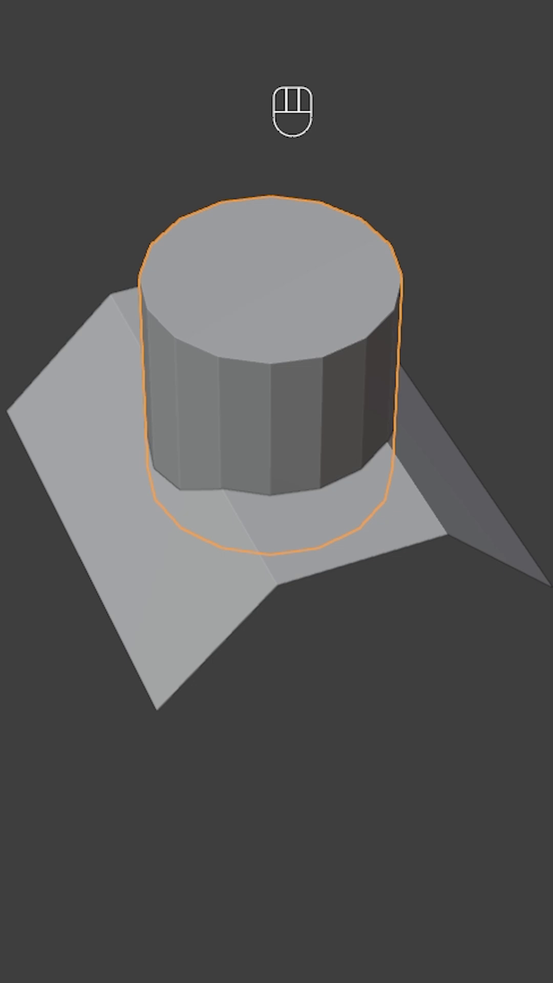
{"action": "key", "text": "ctrl+j"}
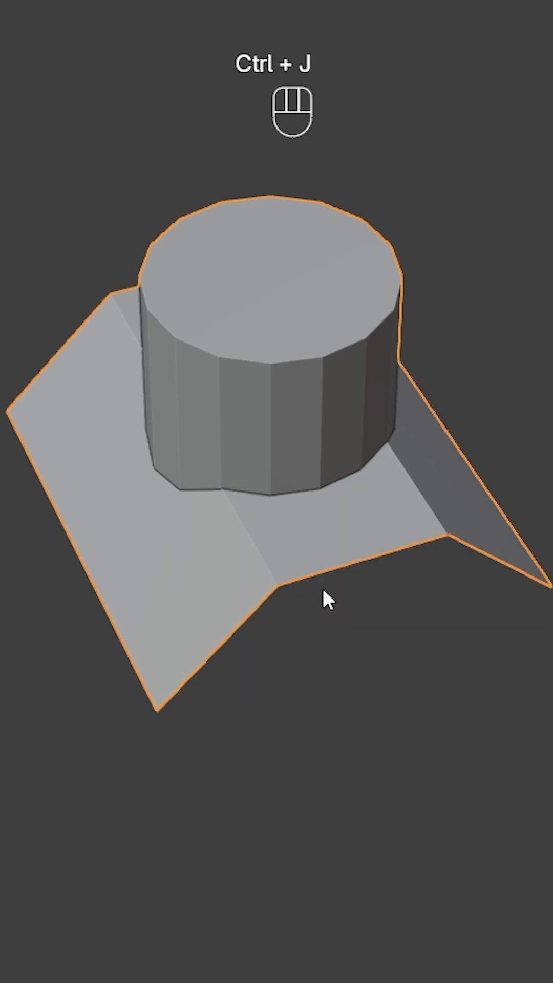
{"action": "key", "text": "Tab"}
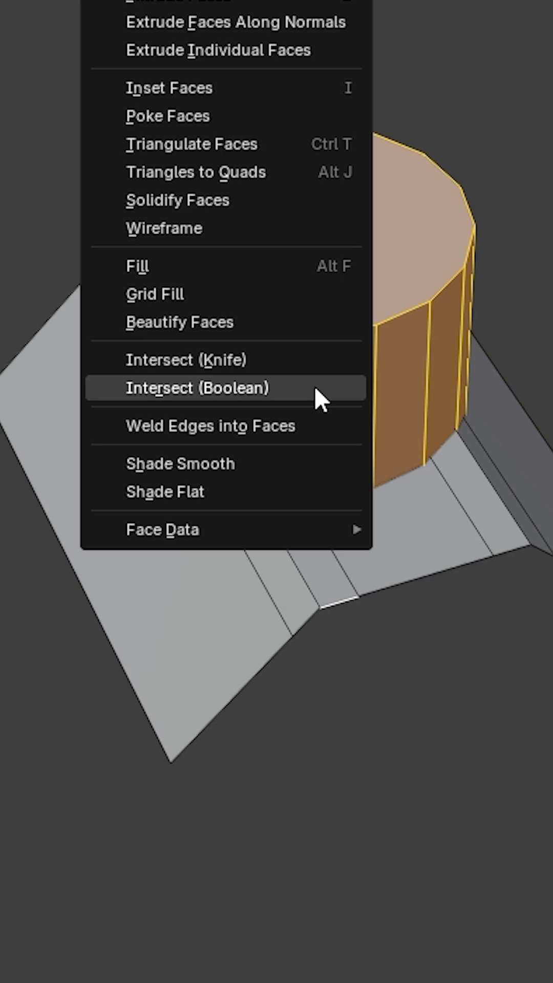
{"action": "left_click", "coordinate": [196, 387]}
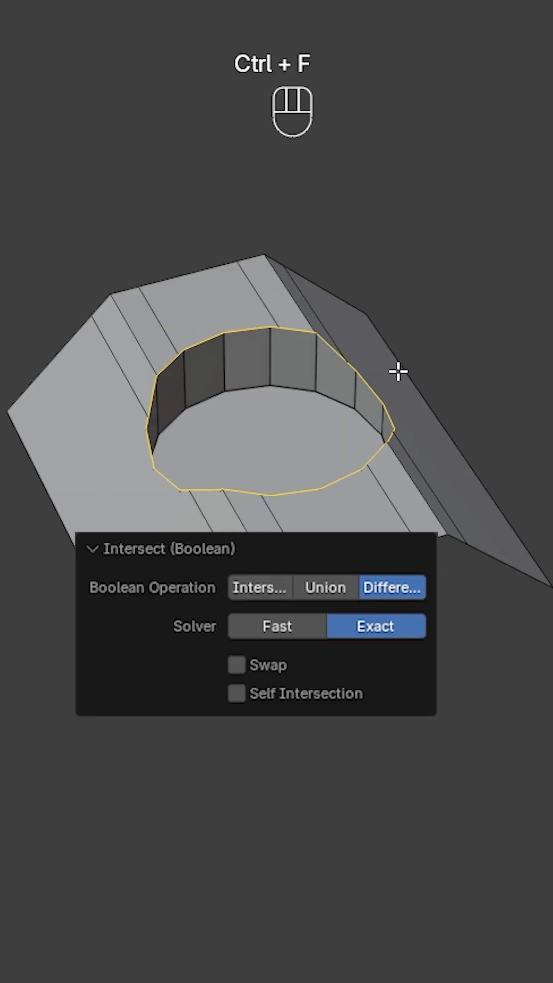
Knife-cut a straight line through the hole centre and bevel the edges around the hole.
{"action": "key", "text": "k"}
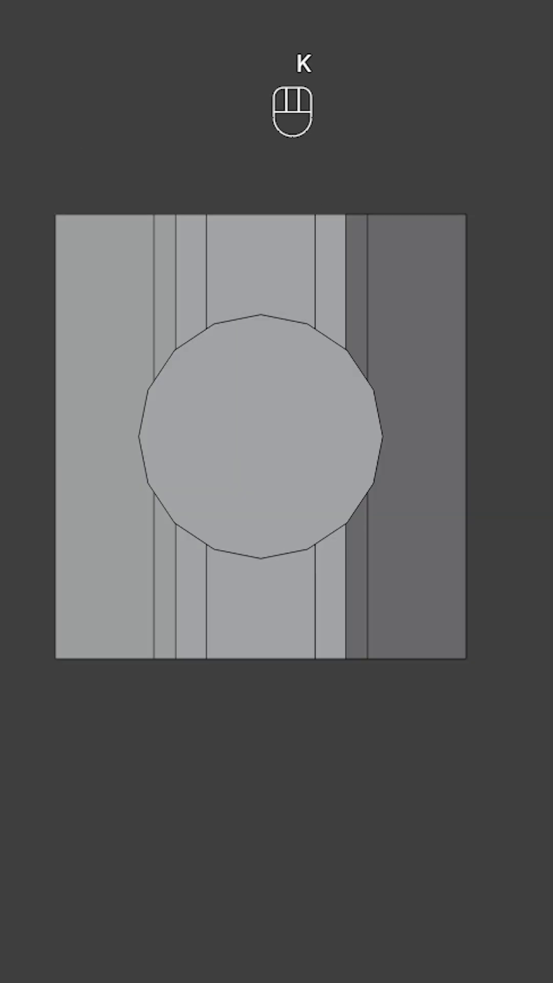
{"action": "key", "text": "y"}
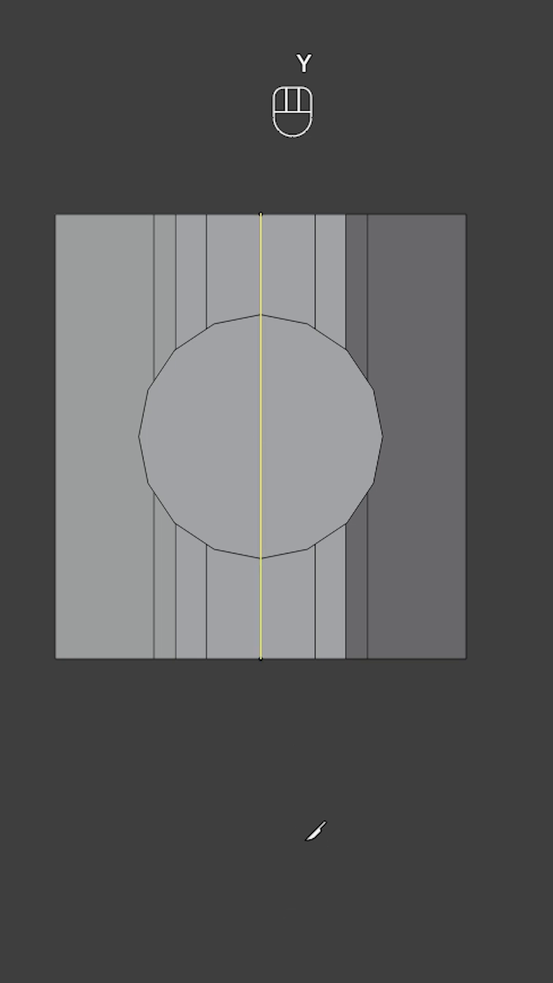
{"action": "key", "text": "z"}
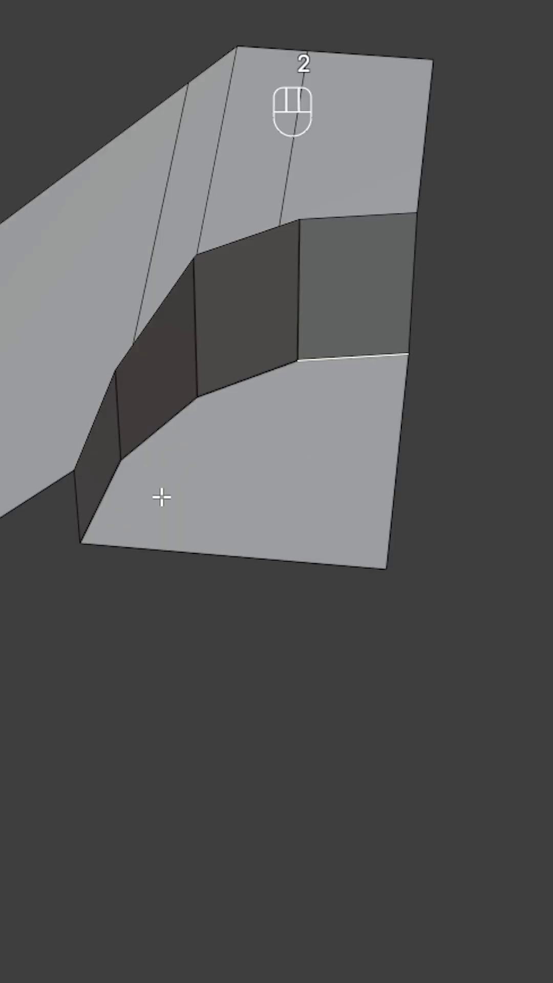
{"action": "key", "text": "x"}
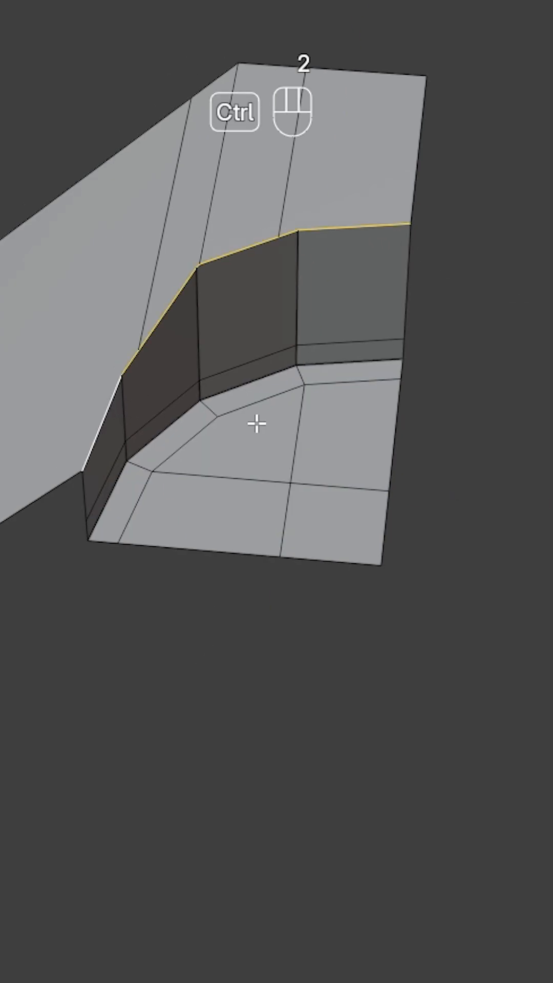
Add offset edge loops along the hole rim and slide the loops and corner vertex into place.
{"action": "key", "text": "shift+ctrl+r"}
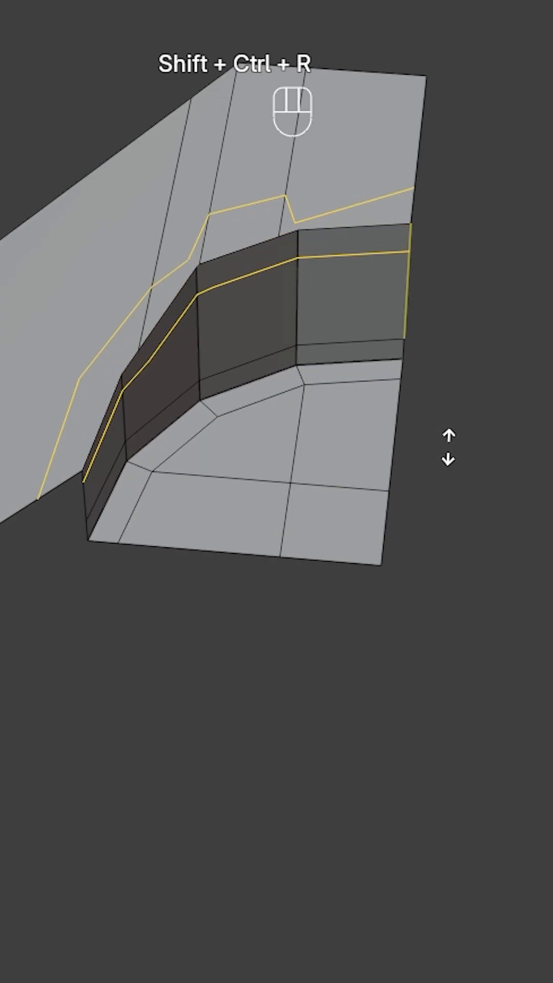
{"action": "key", "text": "e"}
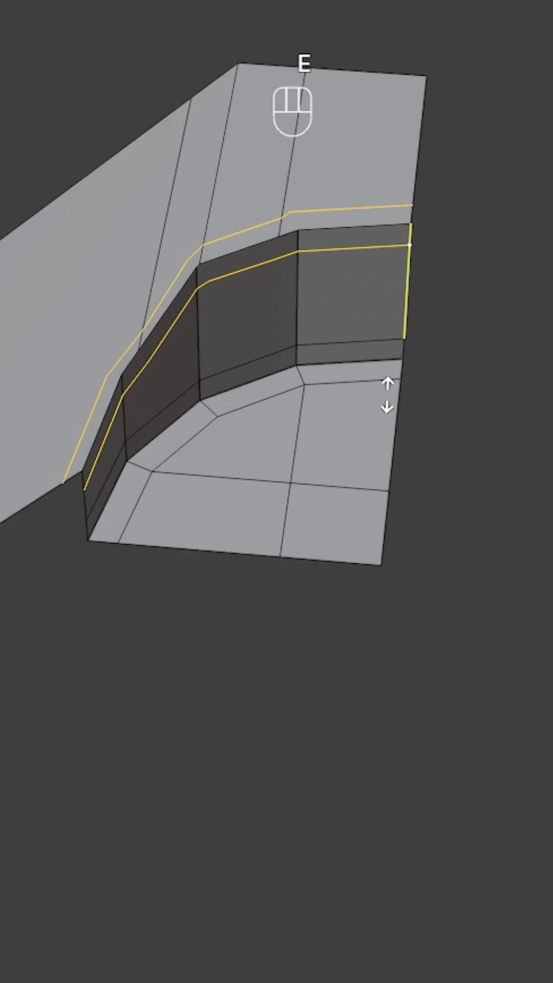
{"action": "key", "text": "g"}
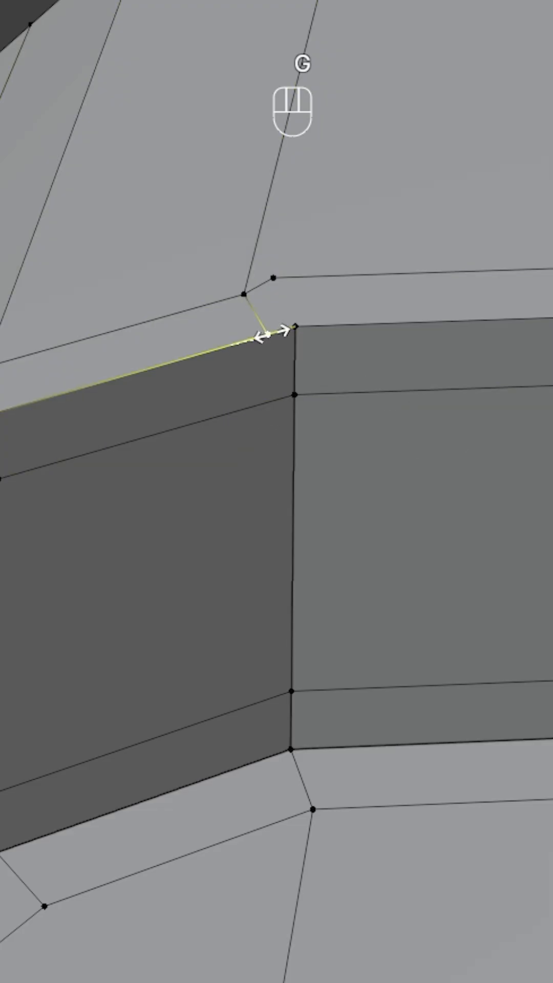